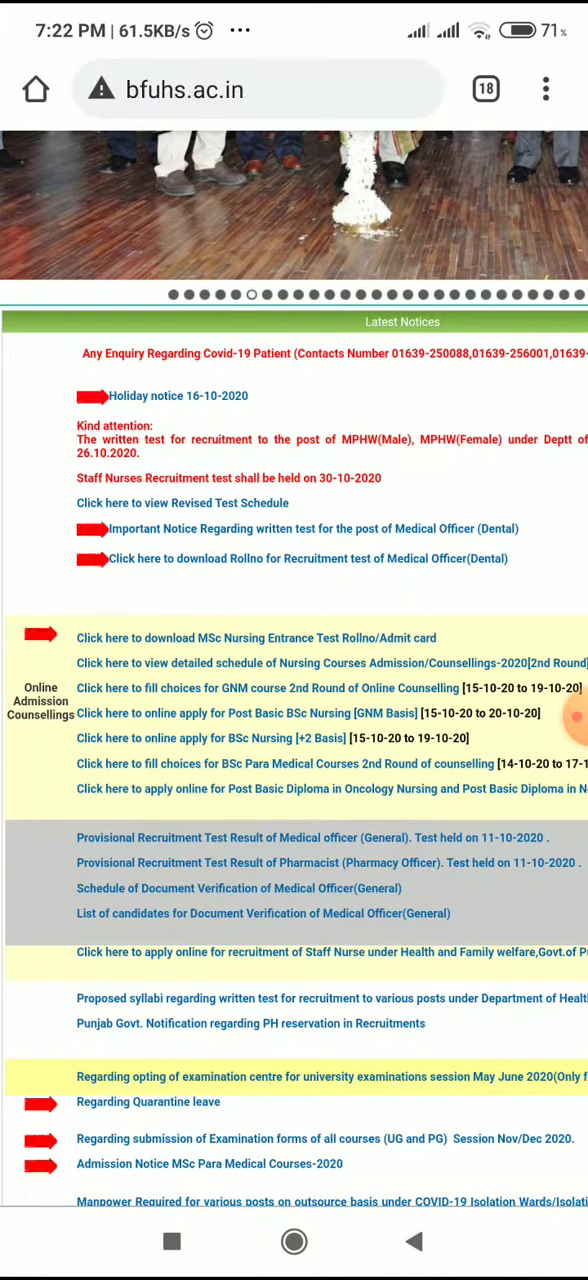
scroll("down", 3)
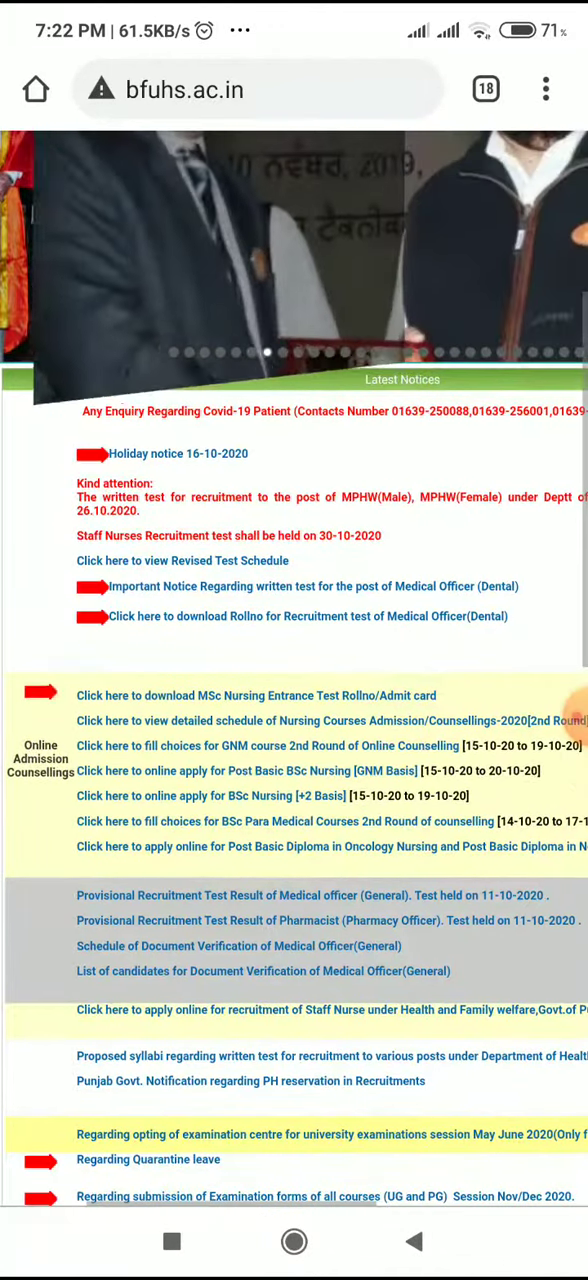